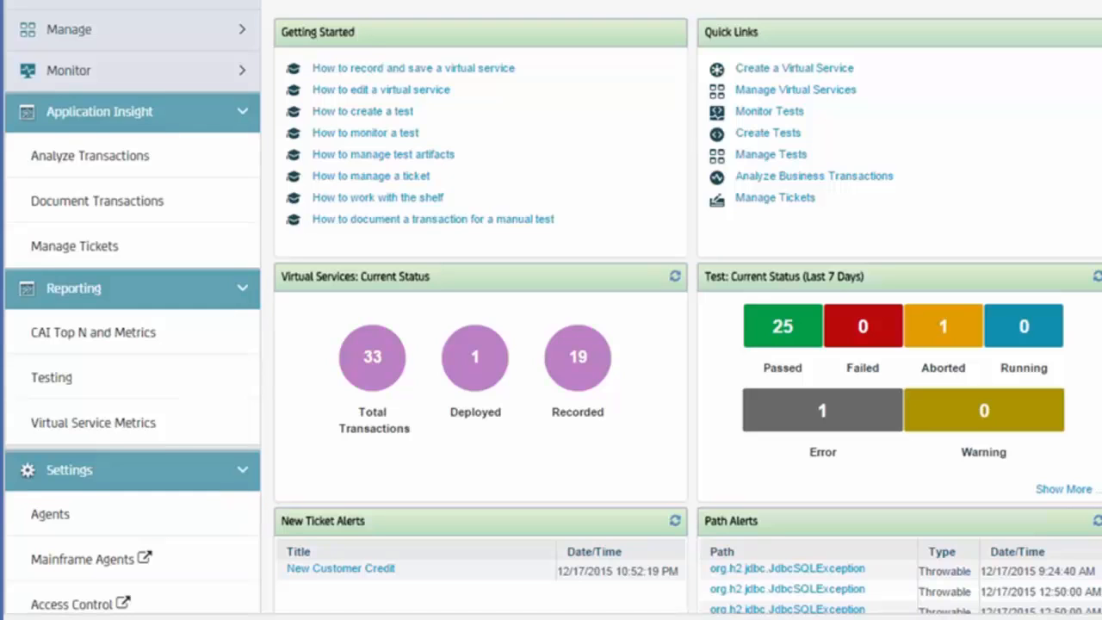
- Filter Forward Cars to Audi and view details of the blue 2008 Audi A4-B
click(89, 155)
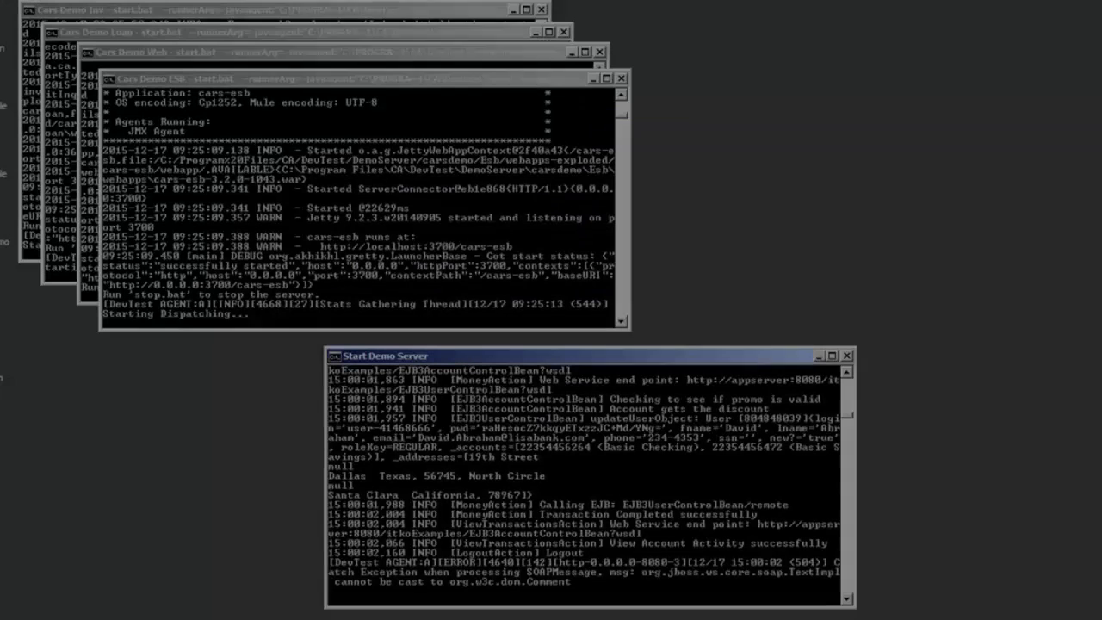
click(586, 355)
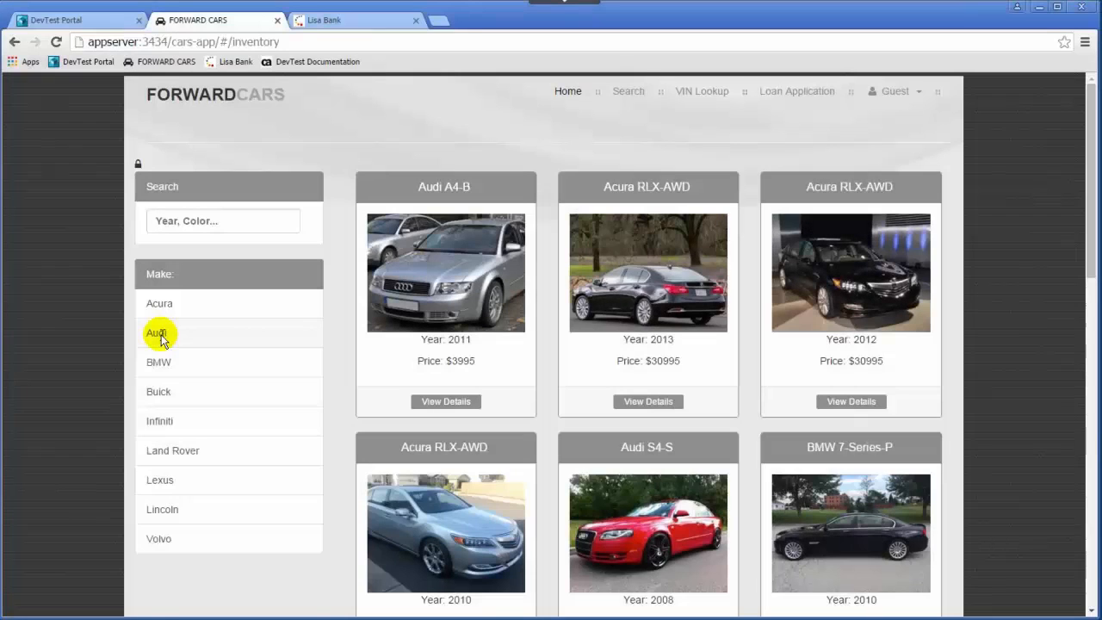
click(156, 332)
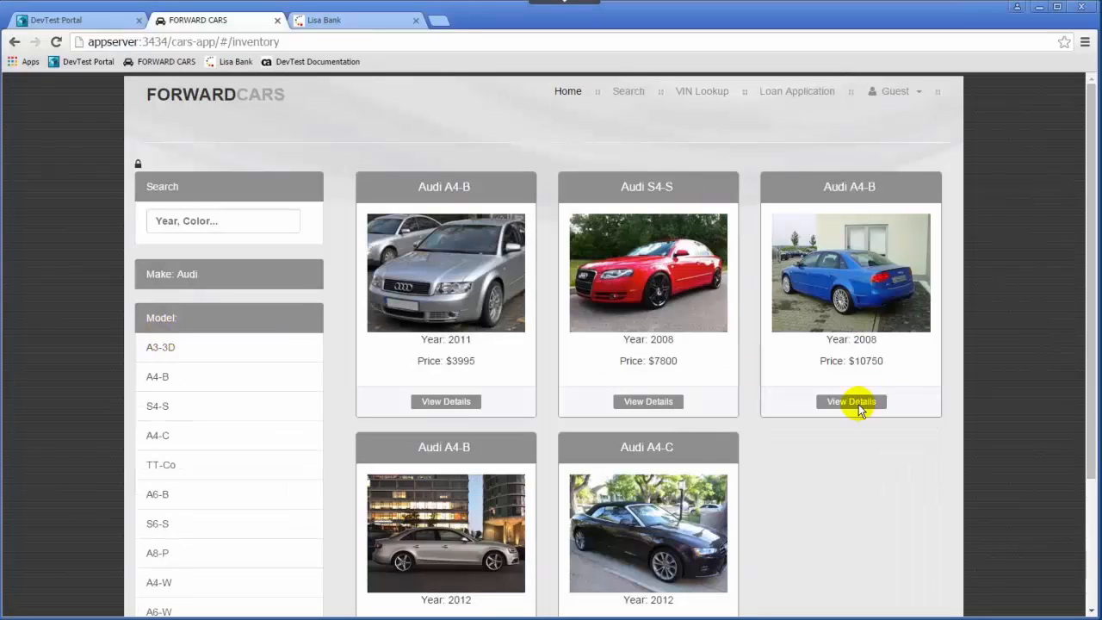
click(851, 402)
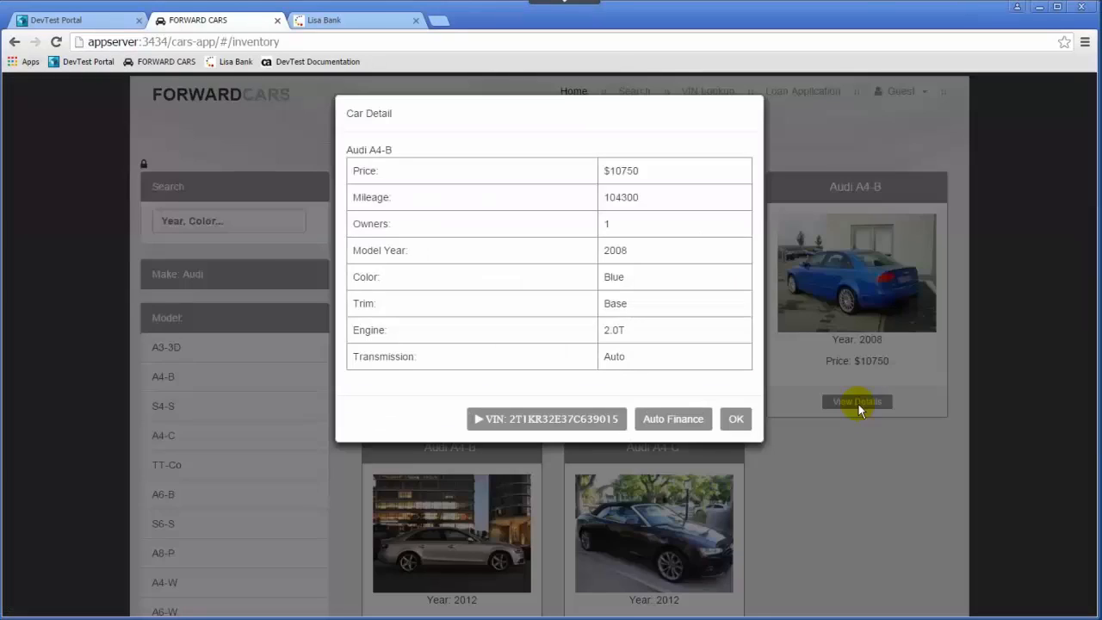
- Deposit $100 into Primary Checking in LISA Bank, log out and return to DevTest Portal
click(354, 19)
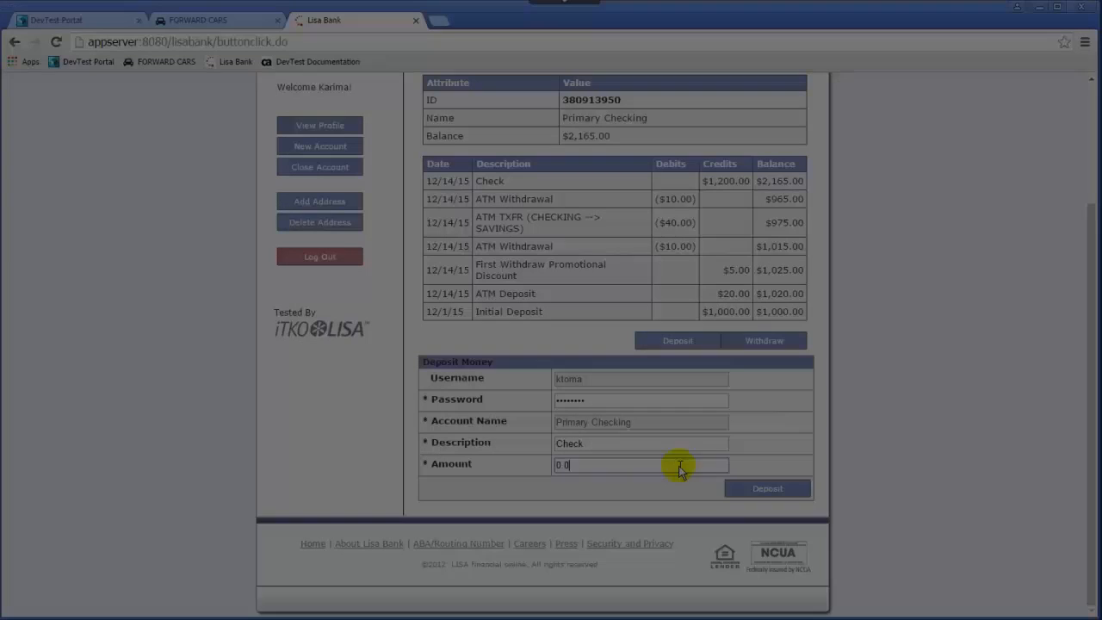
click(767, 488)
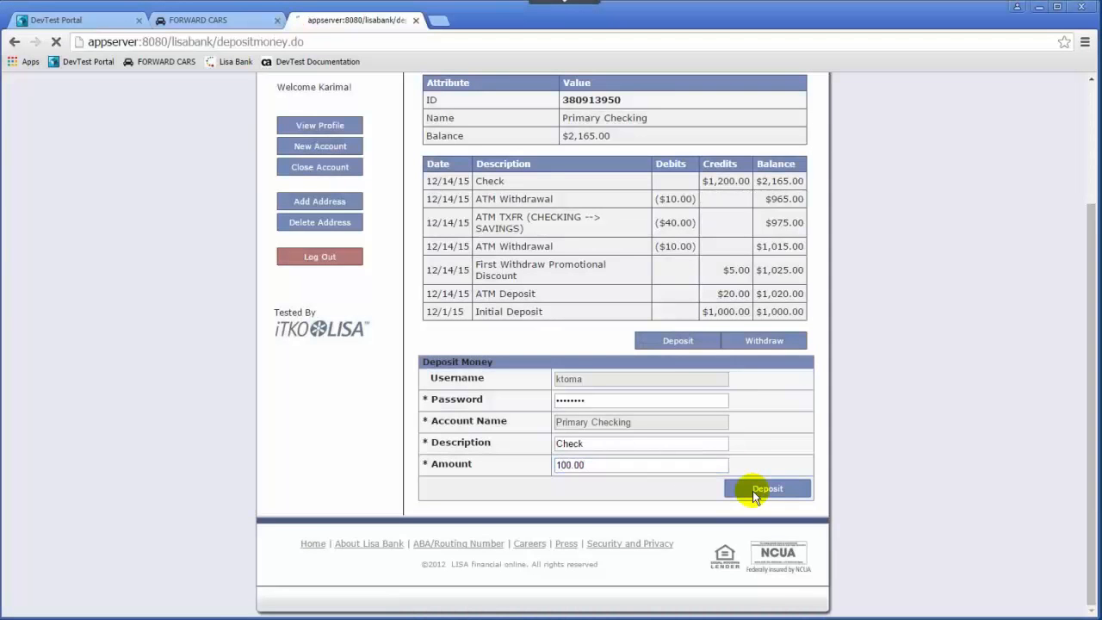
click(766, 488)
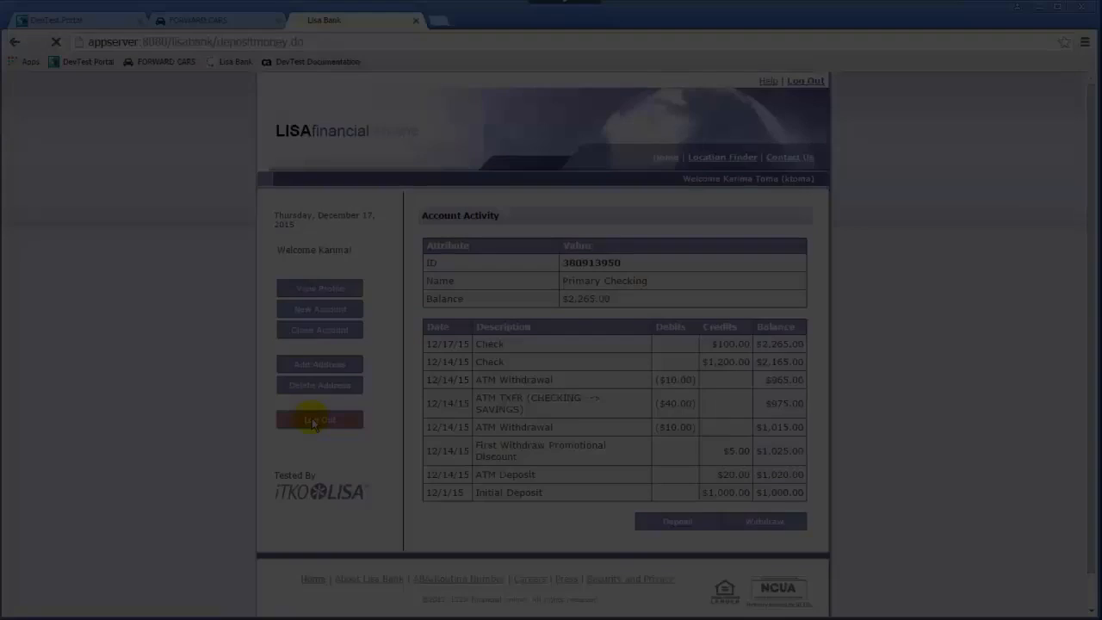
click(77, 20)
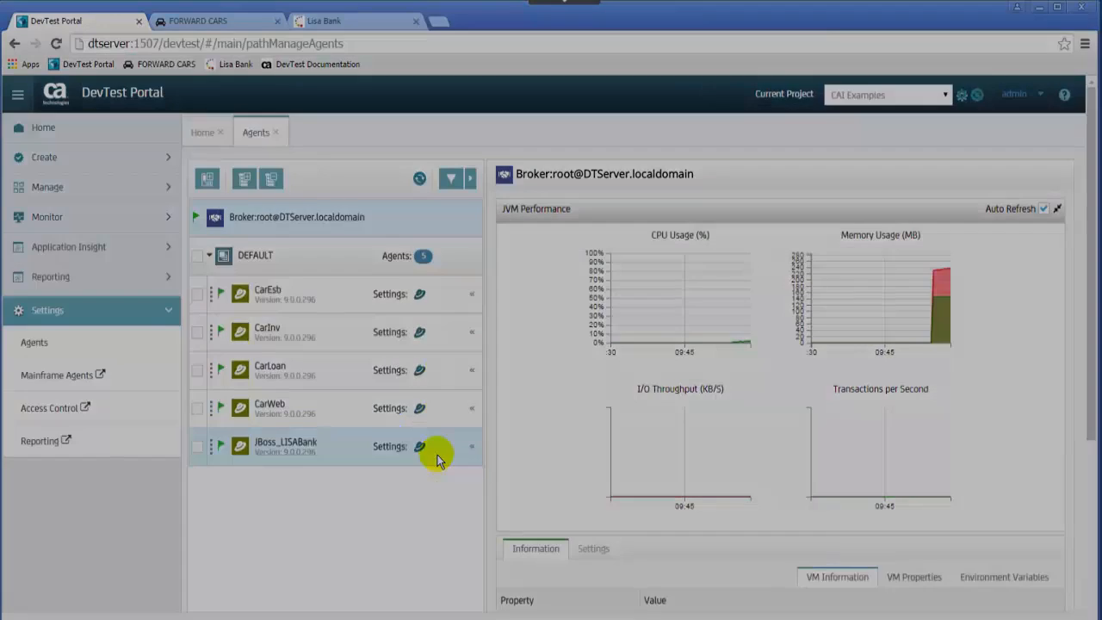
- Inspect the JBoss_LISABank agent under DEFAULT in the Agents list
click(62, 279)
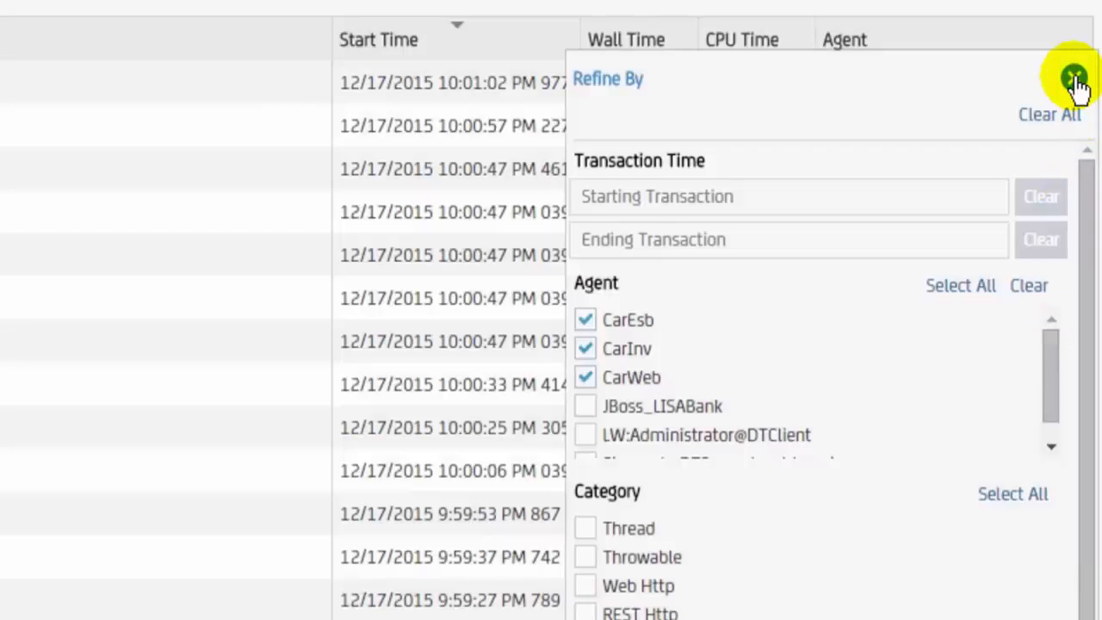
- View the first CarWeb frame's response data in the 400 ms carShop/cars transaction
click(1074, 77)
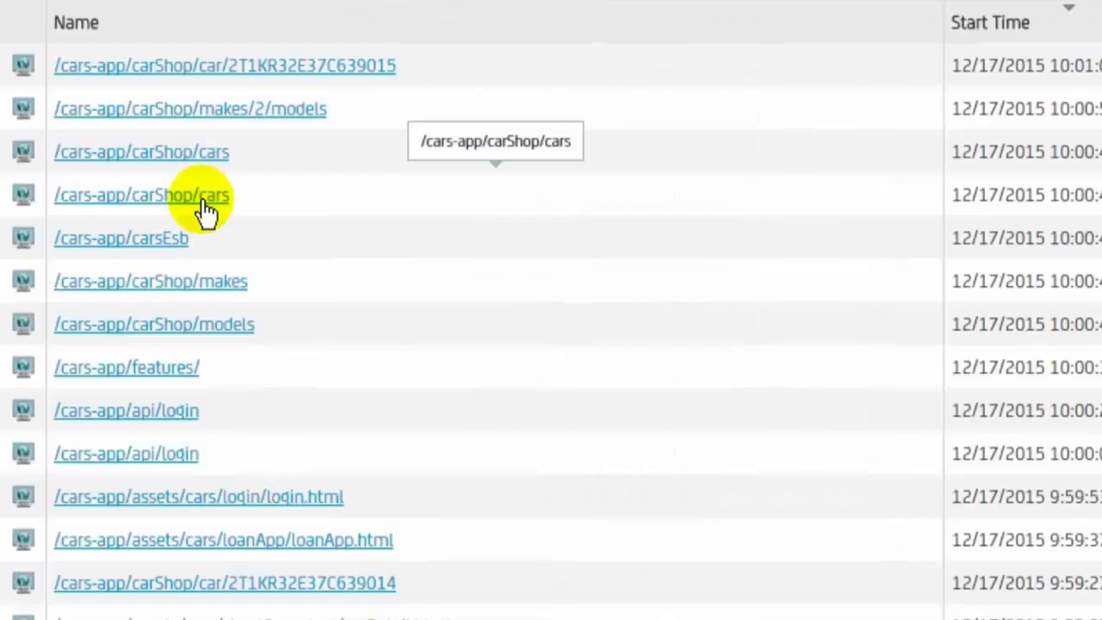
click(141, 195)
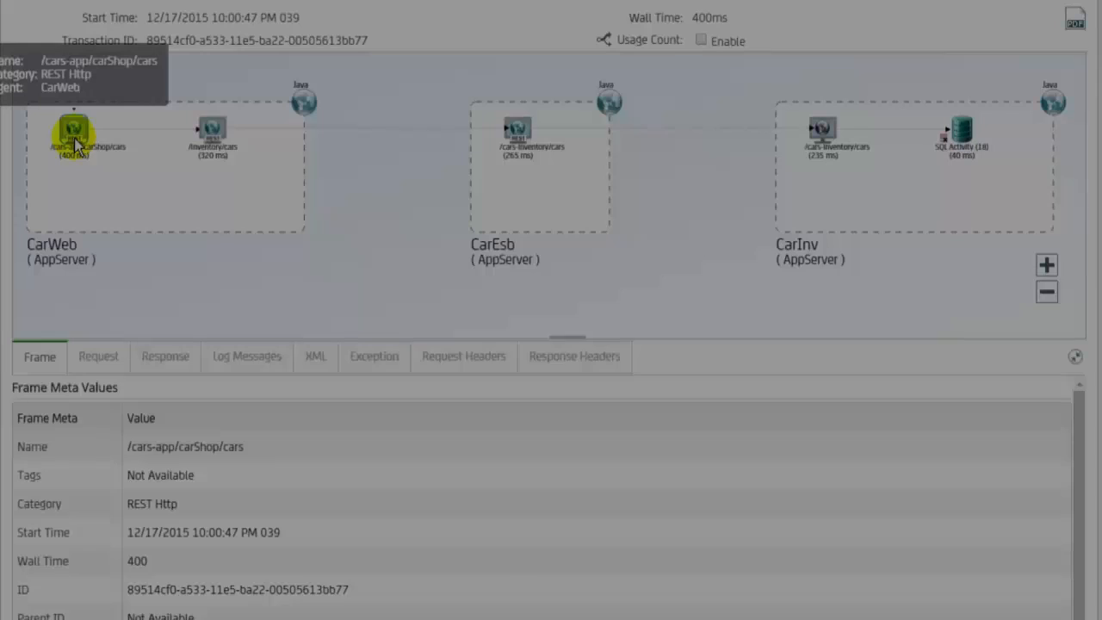
click(164, 355)
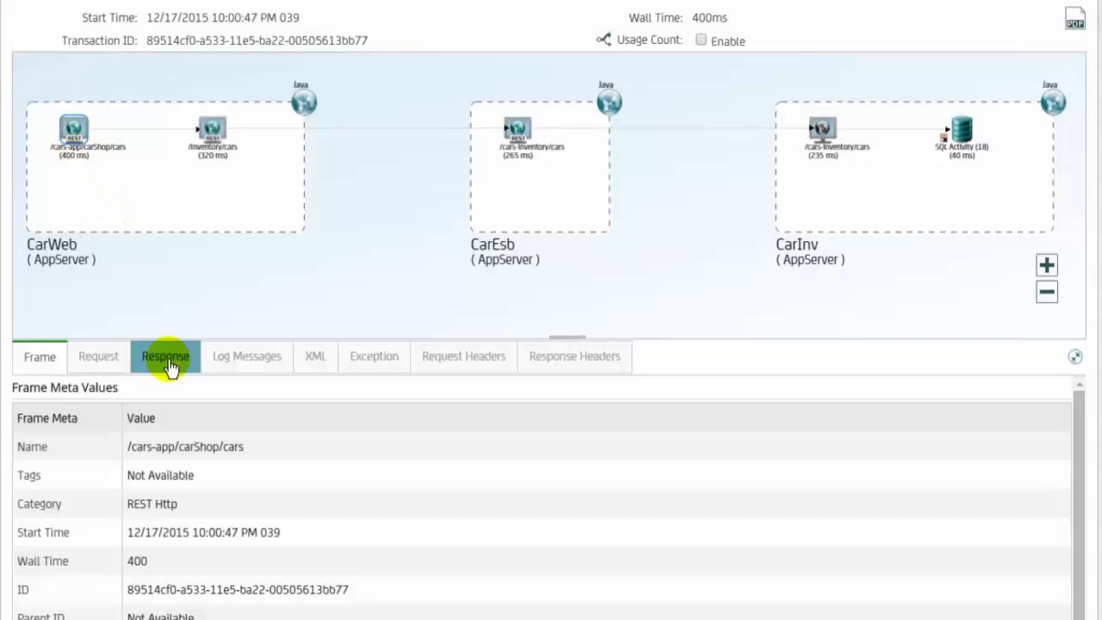
click(962, 135)
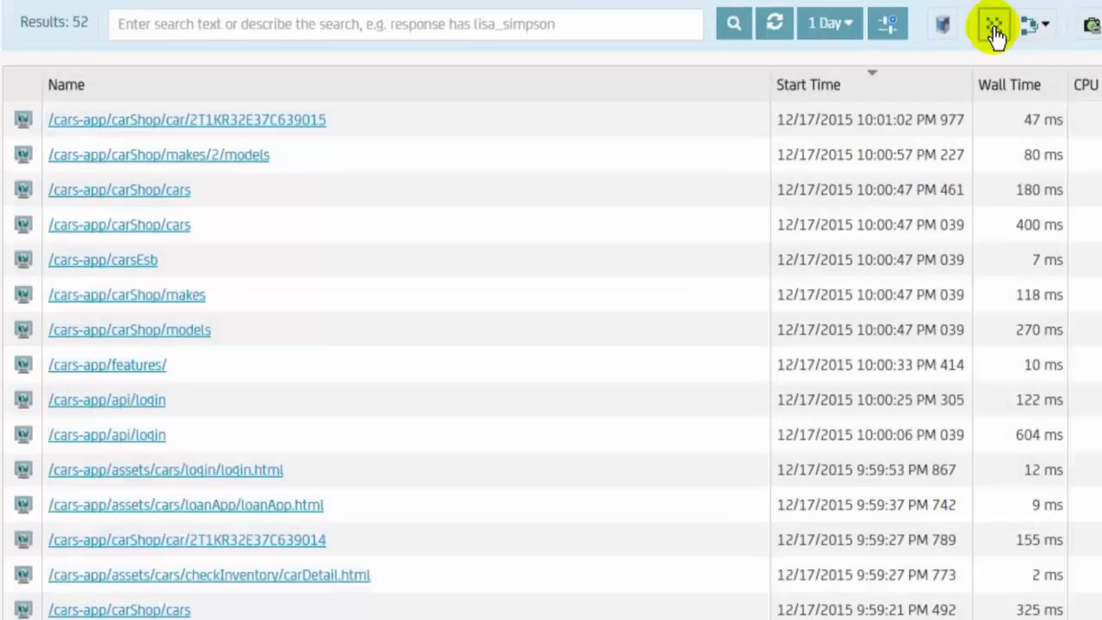
- Merge similar transactions to 18 results and review the two shelved CarInv items
click(994, 23)
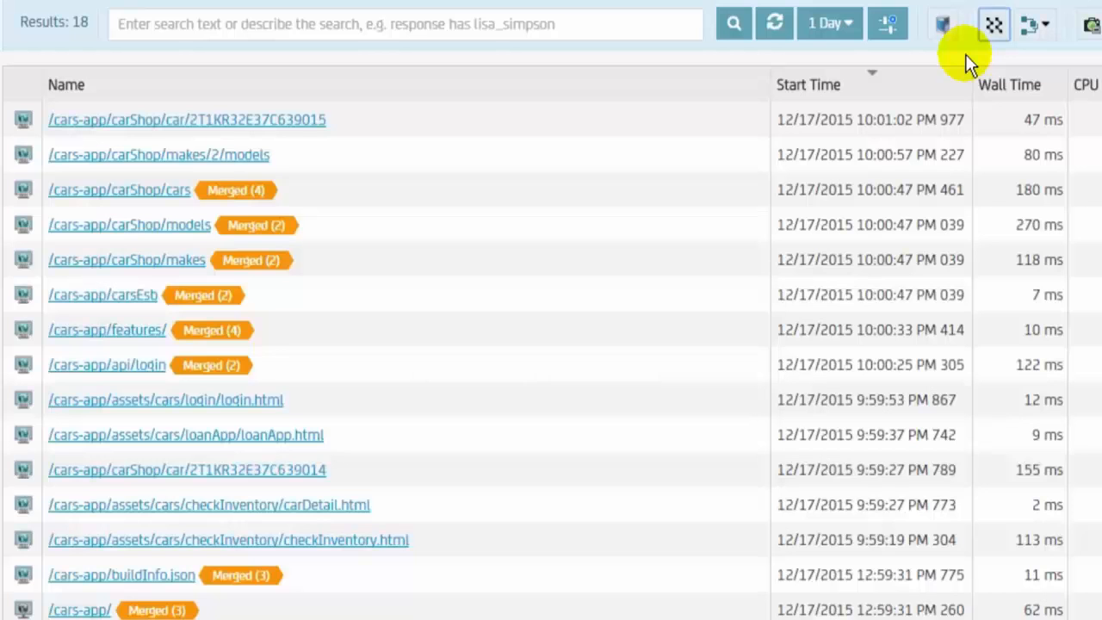
mouse_move(934, 64)
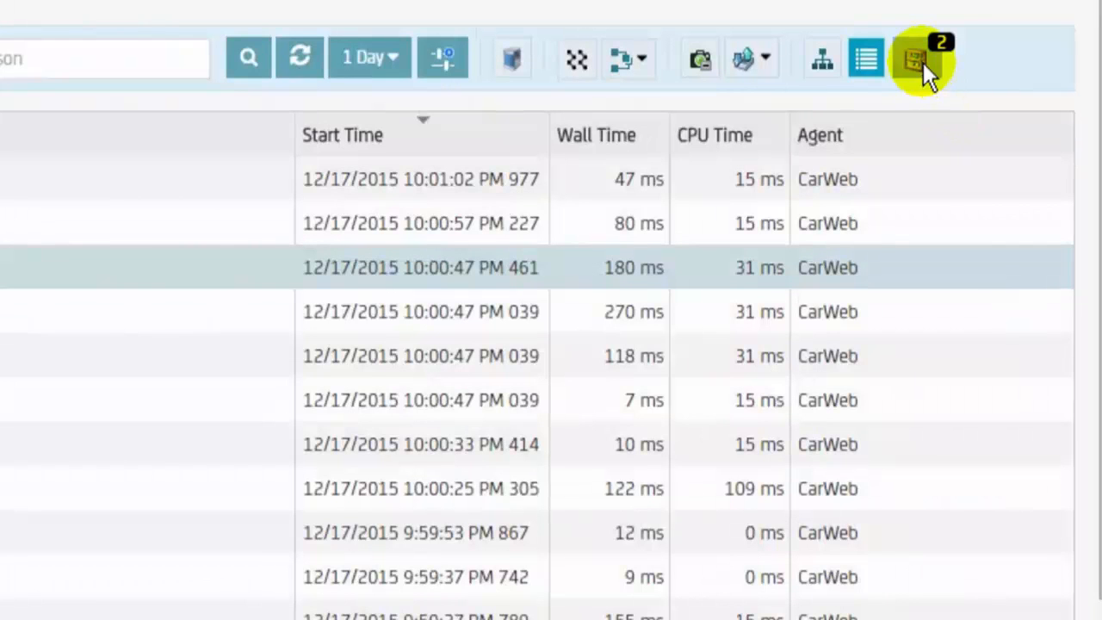
click(917, 58)
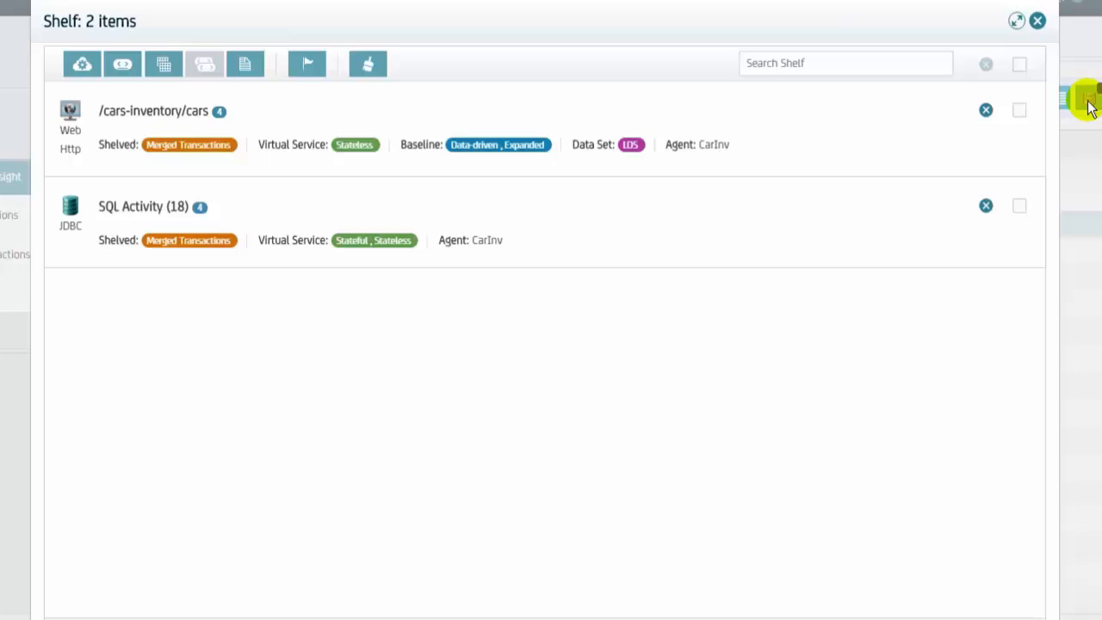
click(79, 295)
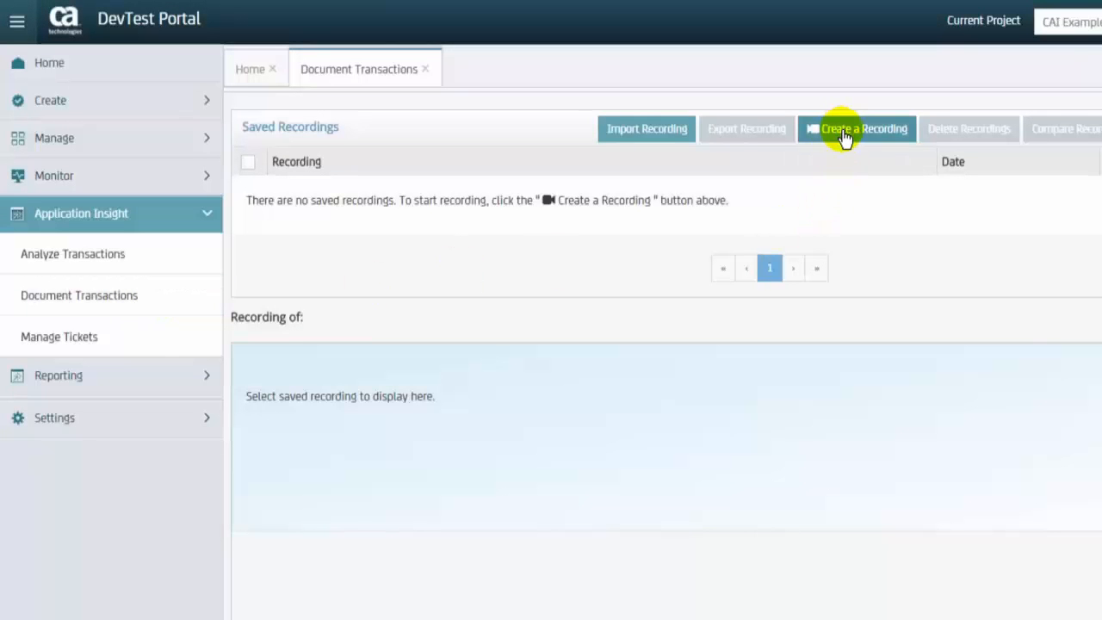
- Record adding the NewUser01 bank user and view the recording's test creation options
click(863, 128)
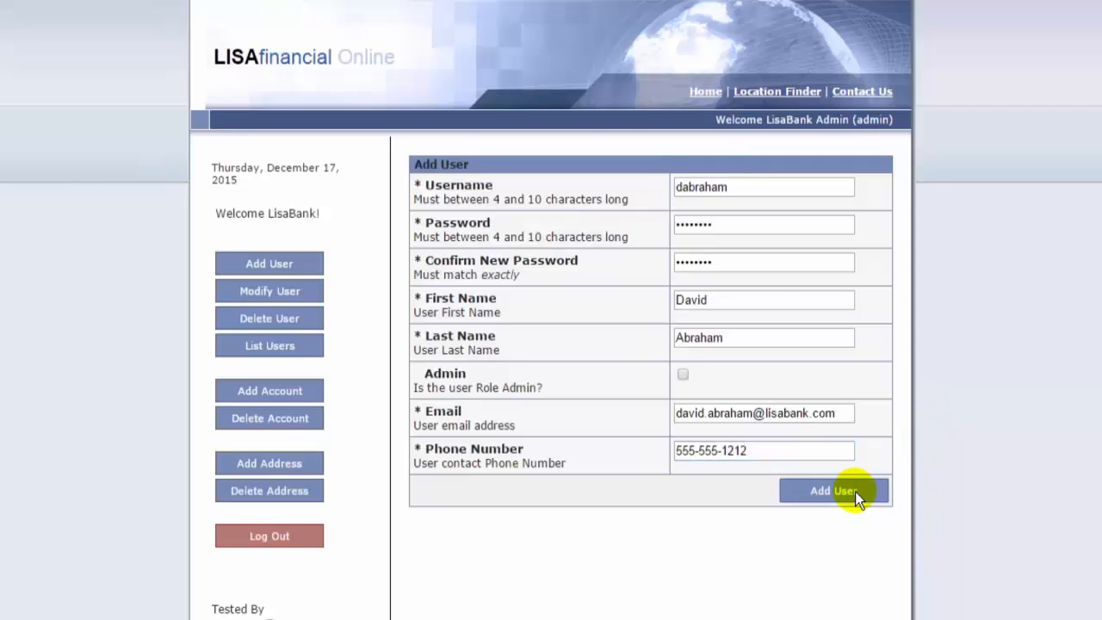
click(833, 491)
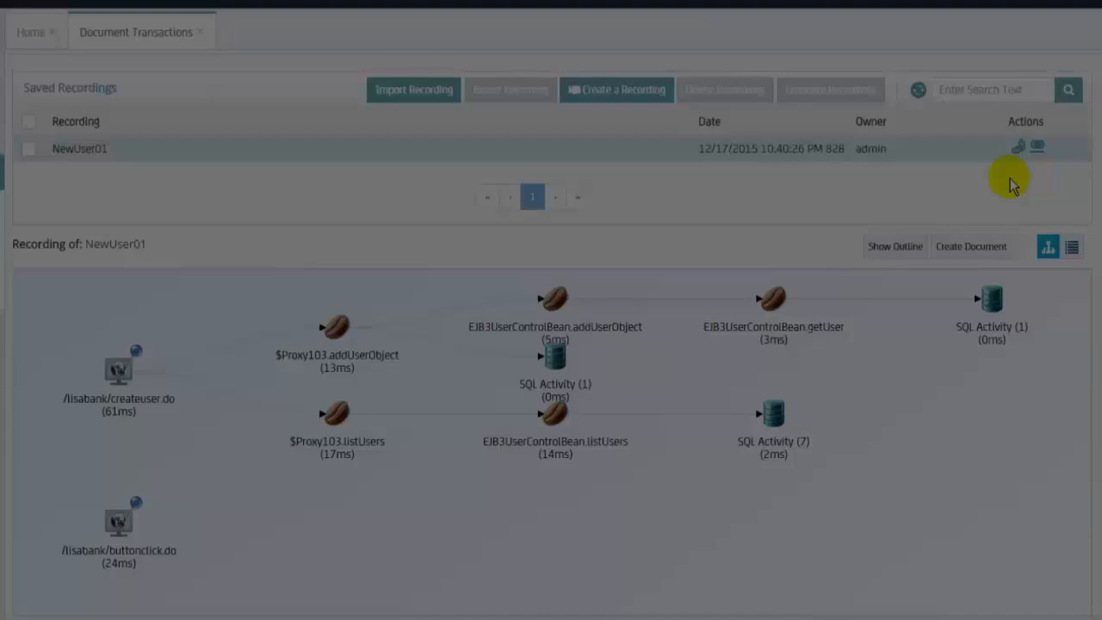
click(971, 246)
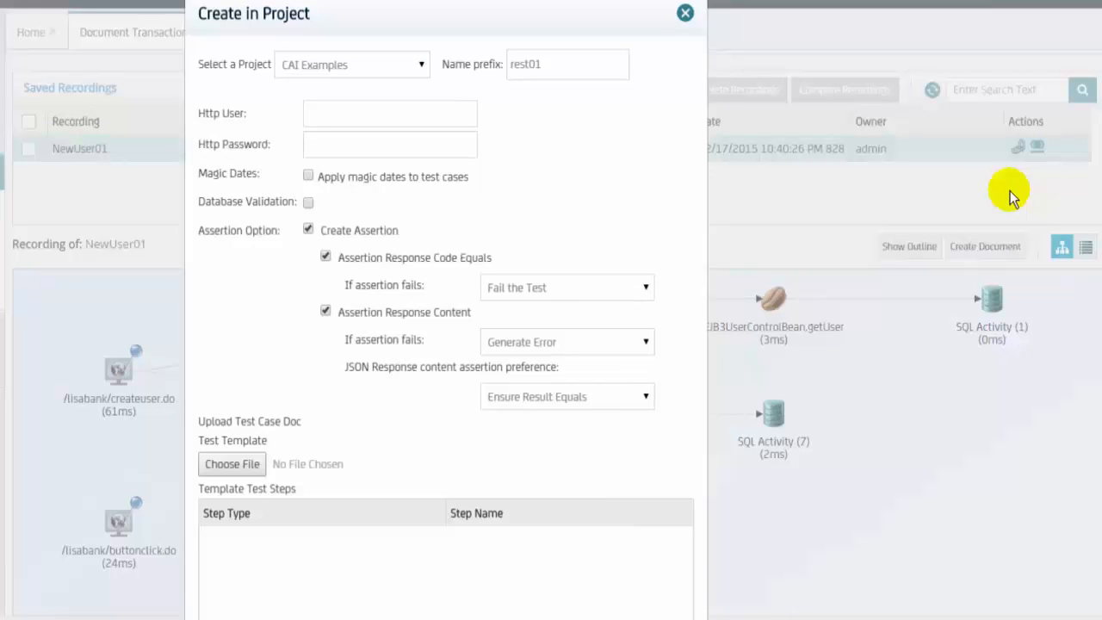
- Generate the documentation report for the NewUser01 recording
click(685, 13)
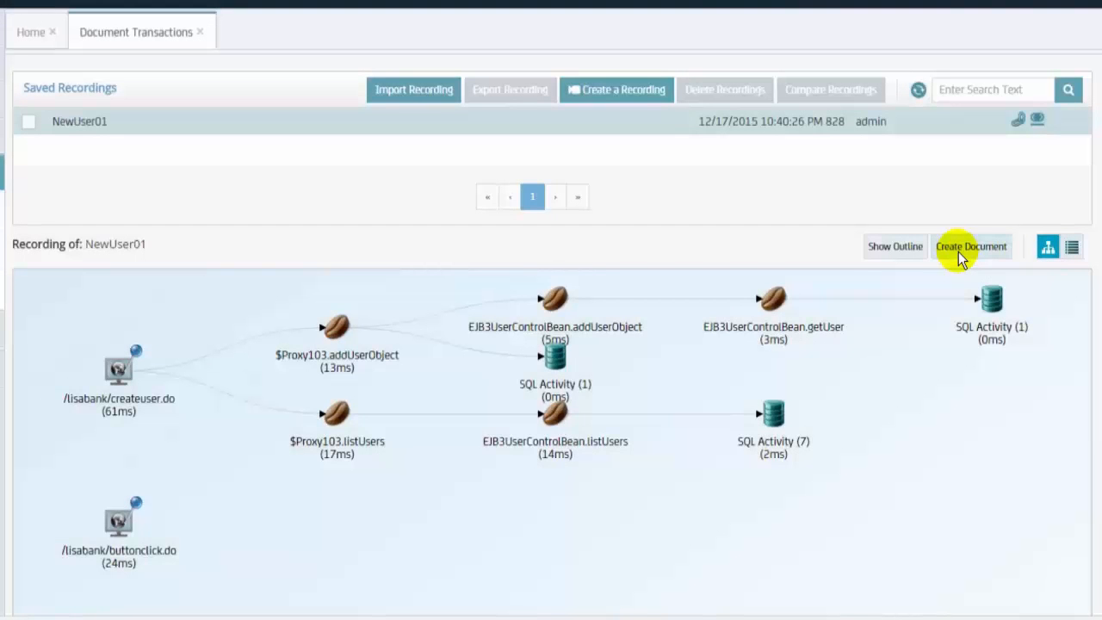
click(971, 246)
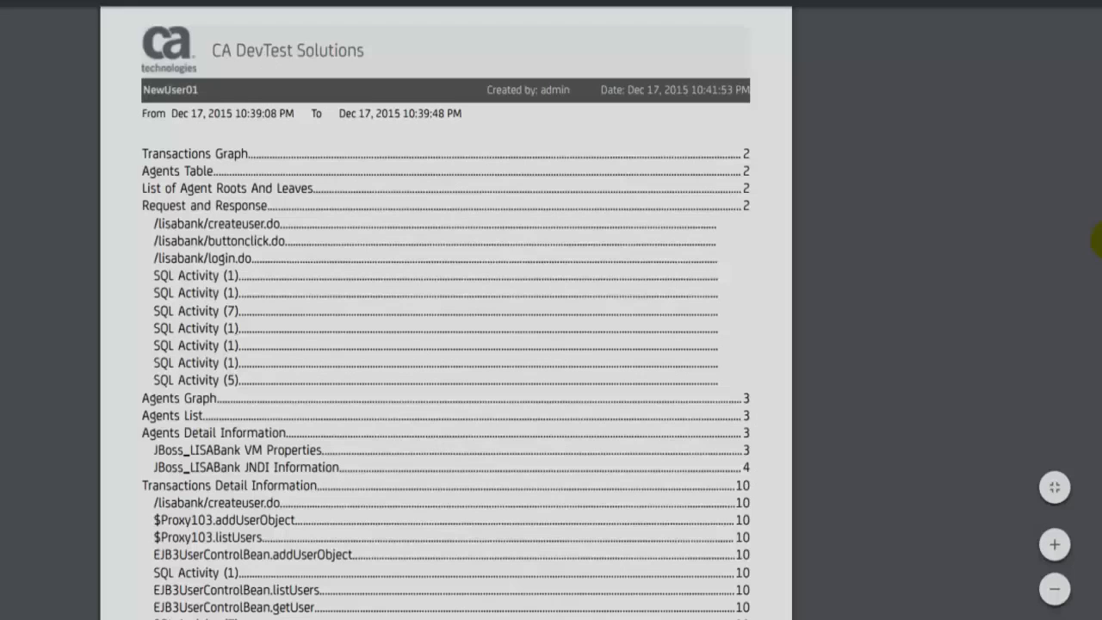
scroll(down, 3)
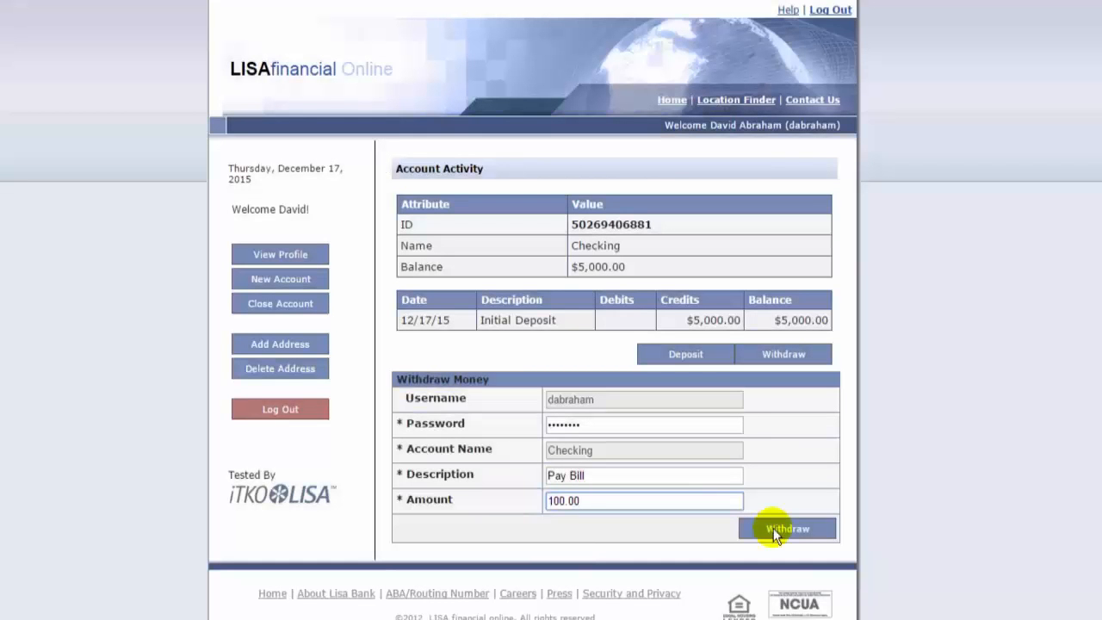
- Withdraw $100 to pay a bill and submit the High-severity missing $5.00 credit ticket
click(786, 528)
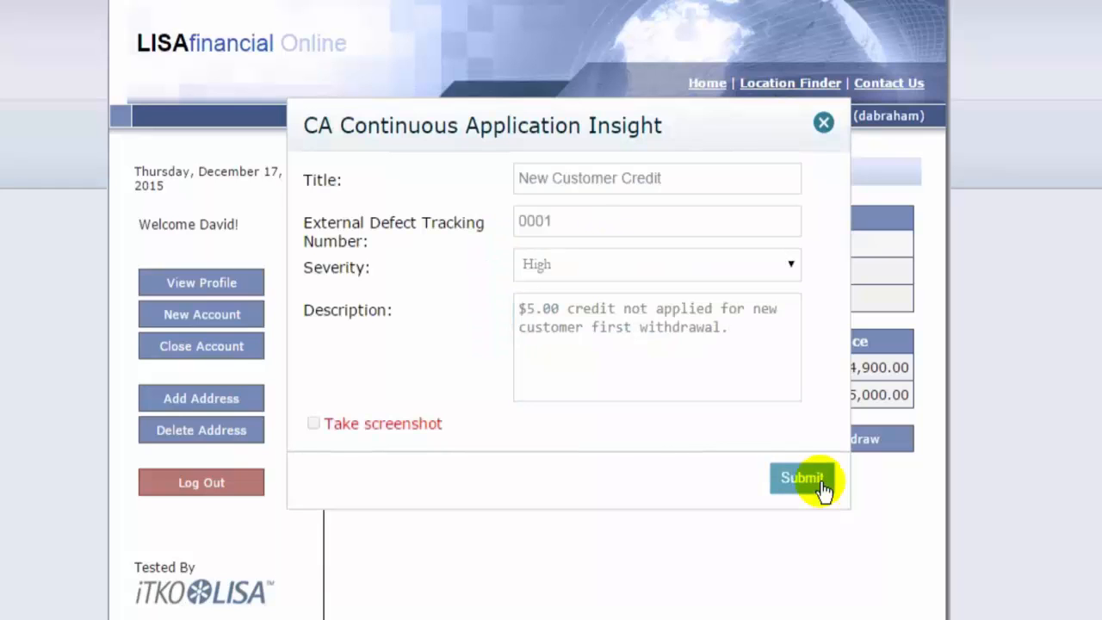
click(801, 478)
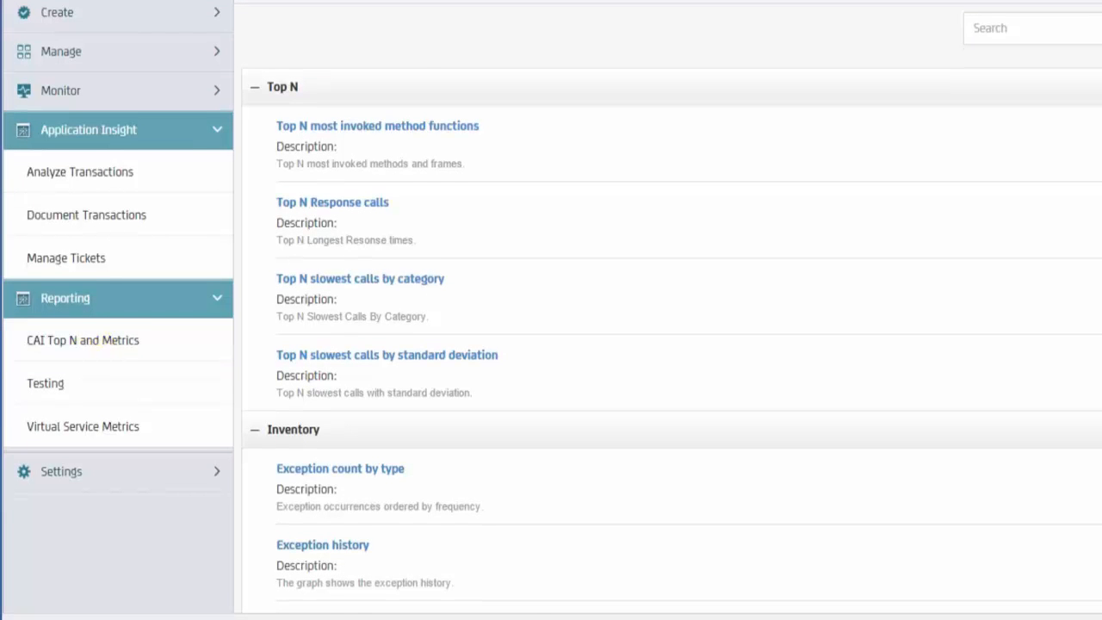
- Open the Exception history report under Inventory in CAI Top N and Metrics
scroll(down, 3)
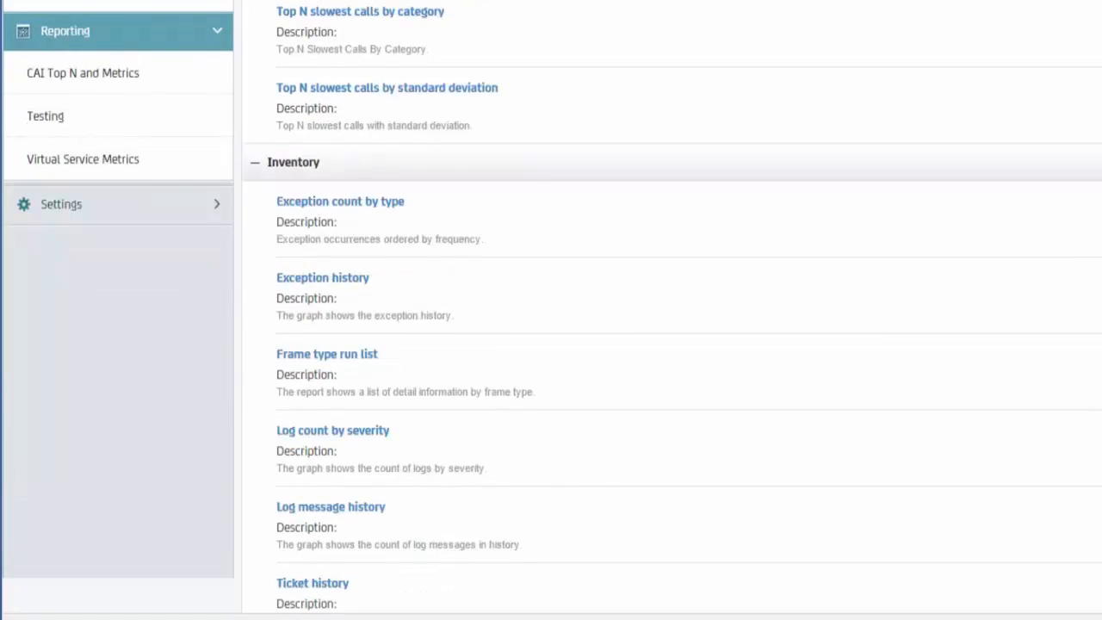
click(322, 277)
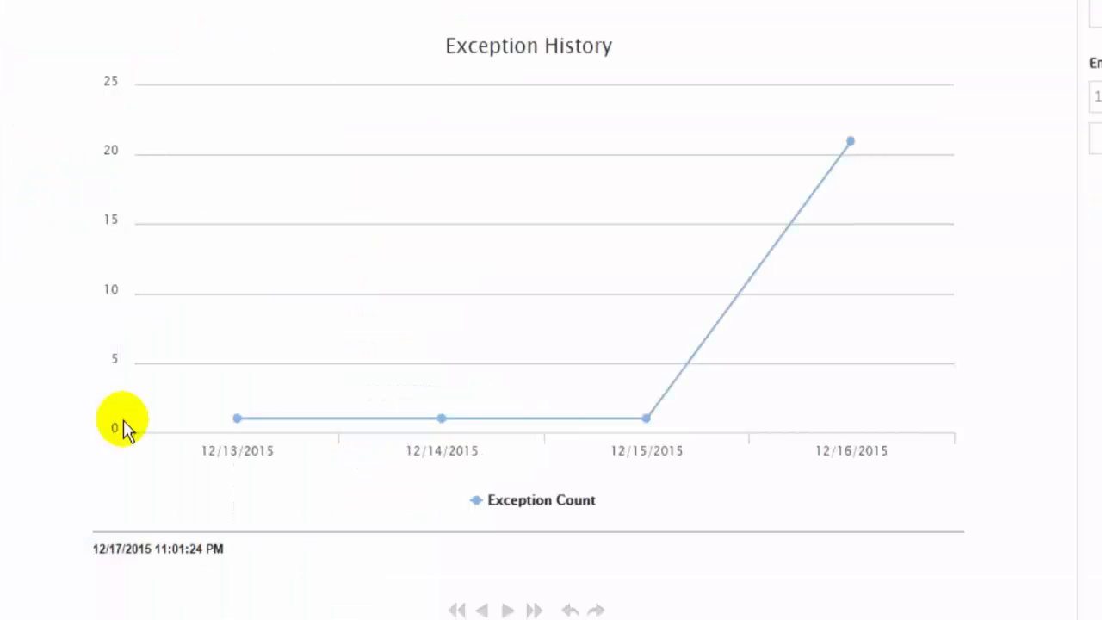